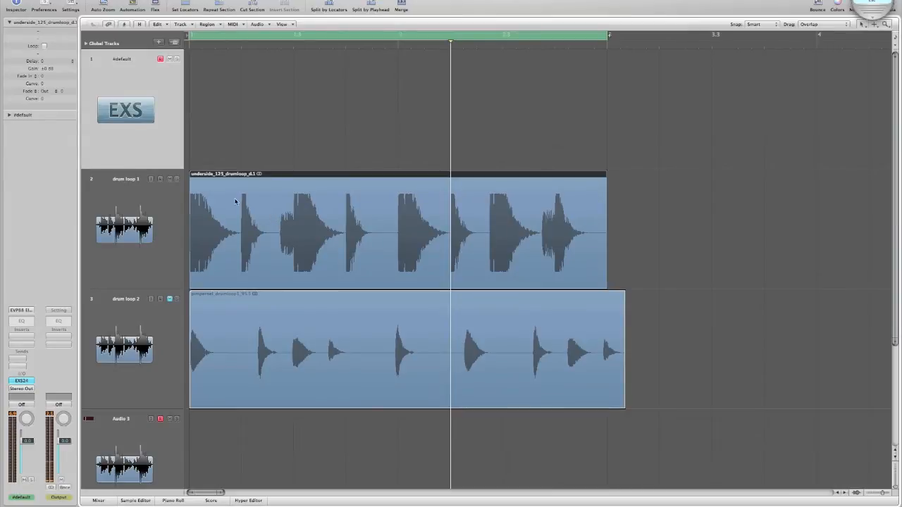
mouse_move(147, 127)
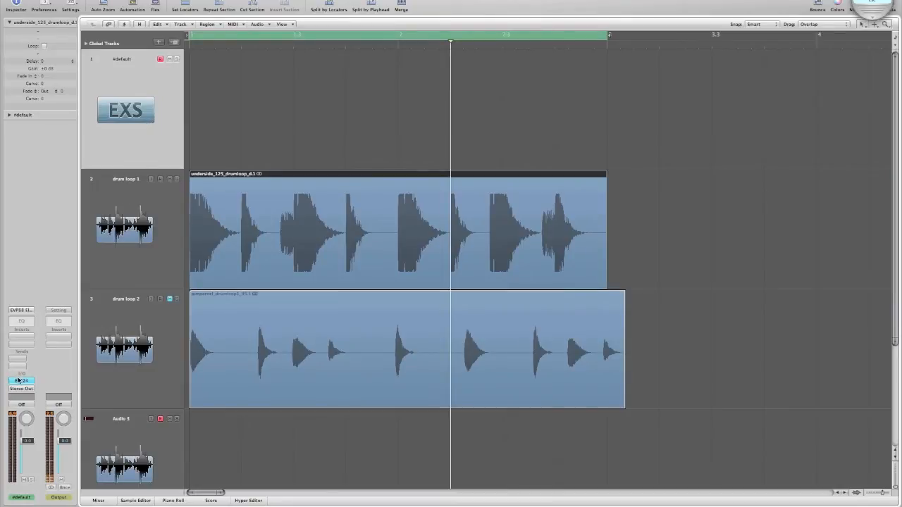
- Bring up the EXS24 Instrument Editor from the channel strip insert, still empty of zones
double_click(126, 110)
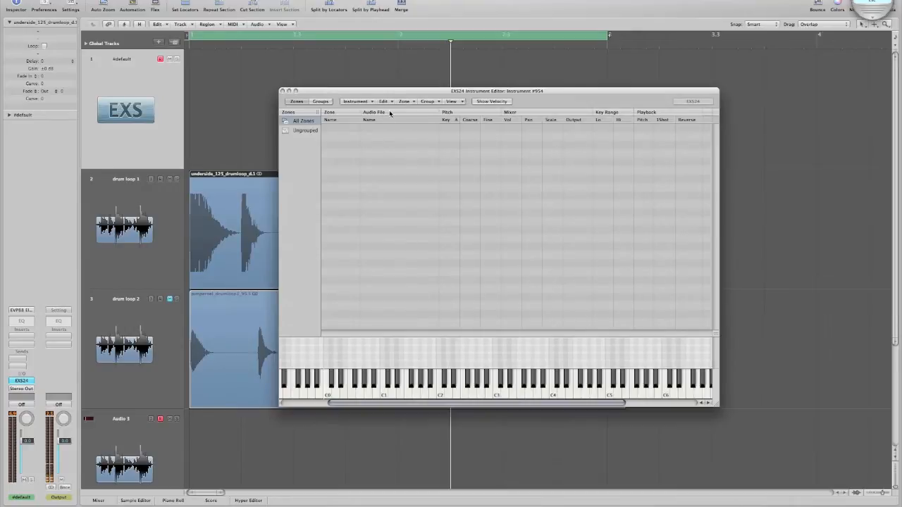
- Start Load Multiple Samples and browse into Drum Samples > Anthem Kit 1
left_click(404, 101)
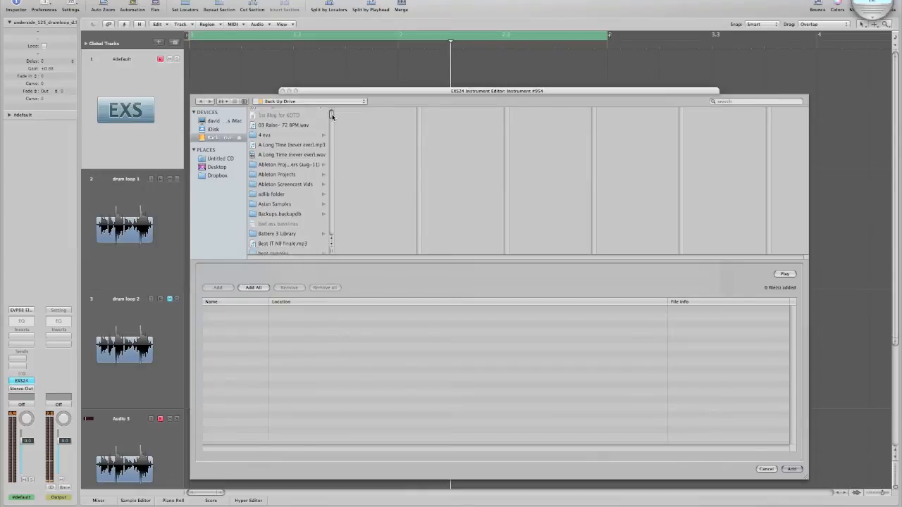
scroll("down", 3)
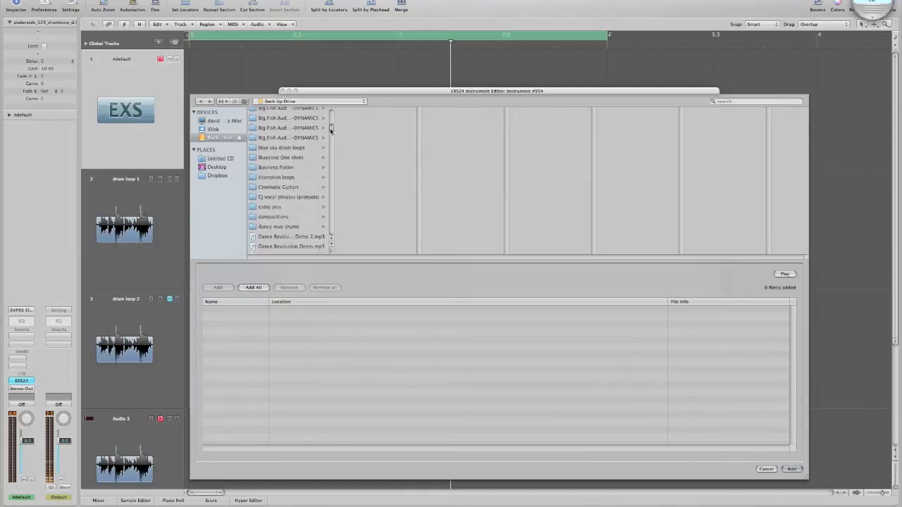
scroll("down", 3)
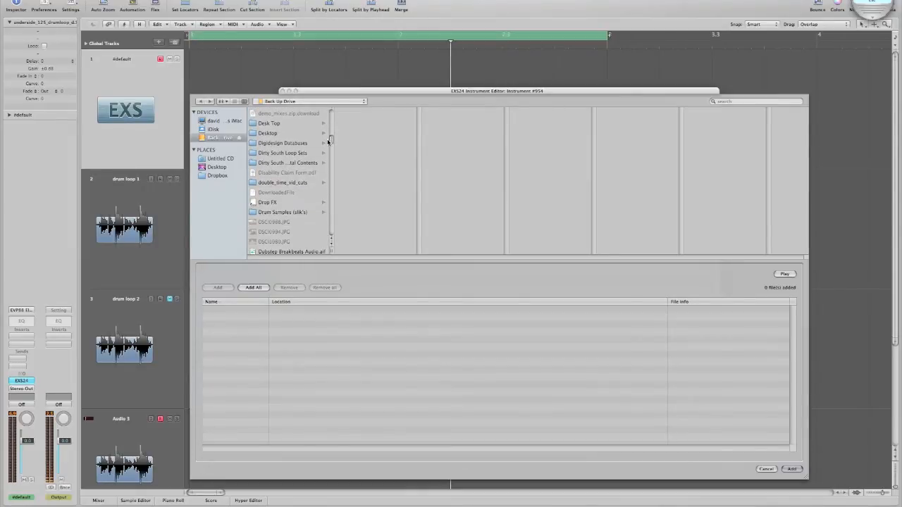
left_click(282, 201)
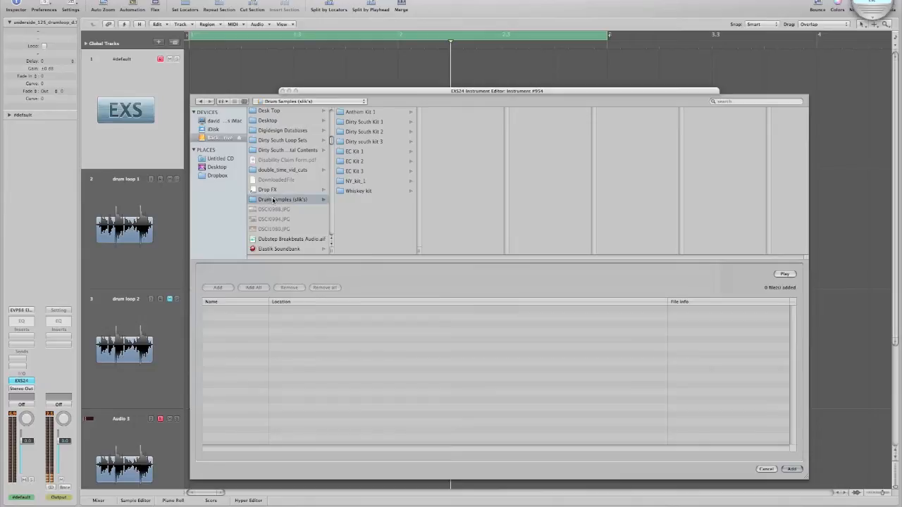
mouse_move(321, 203)
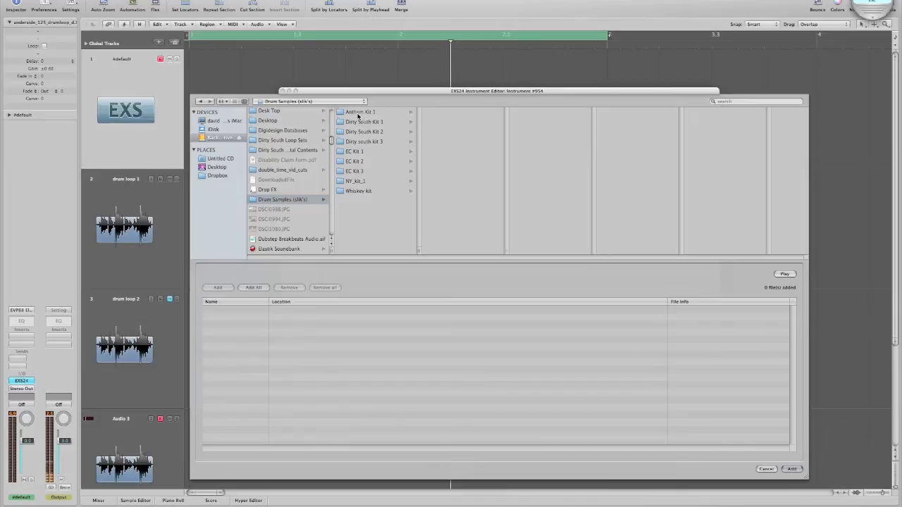
left_click(360, 112)
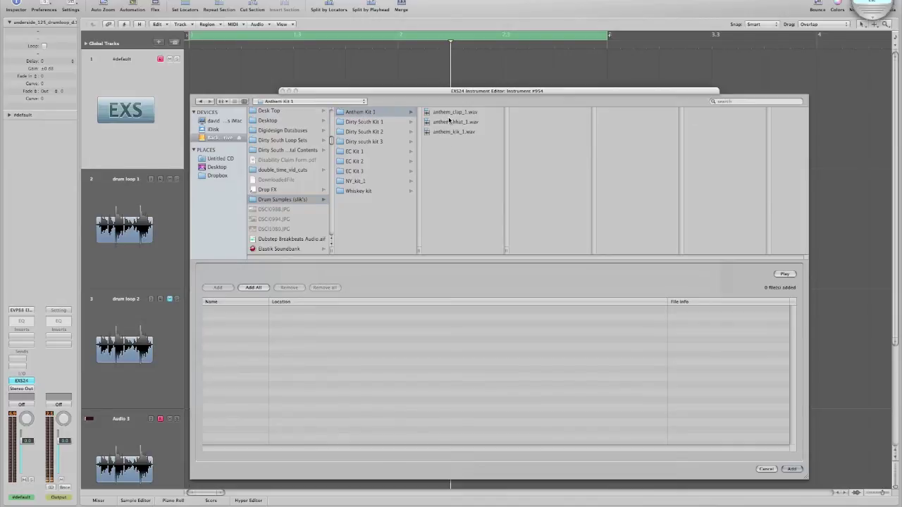
- Add the clap, hi-hat and kick sample files to the load list
left_click(454, 132)
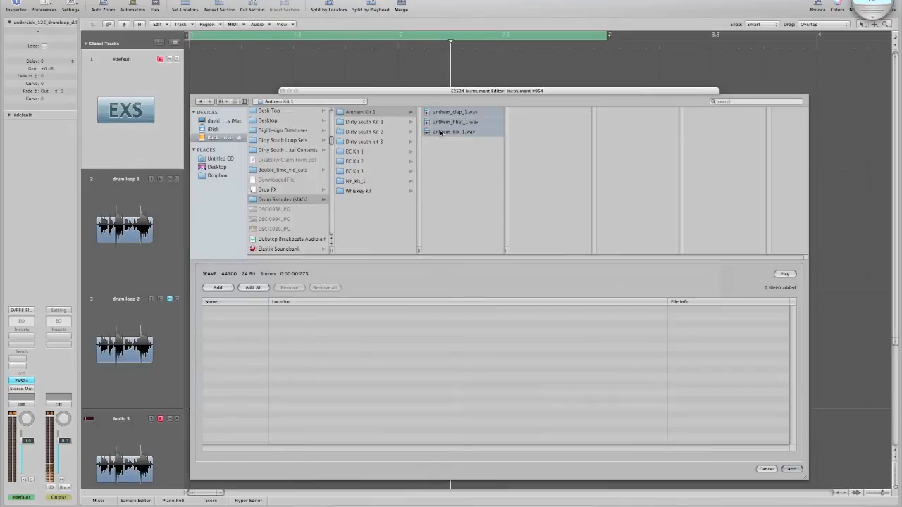
left_click(254, 287)
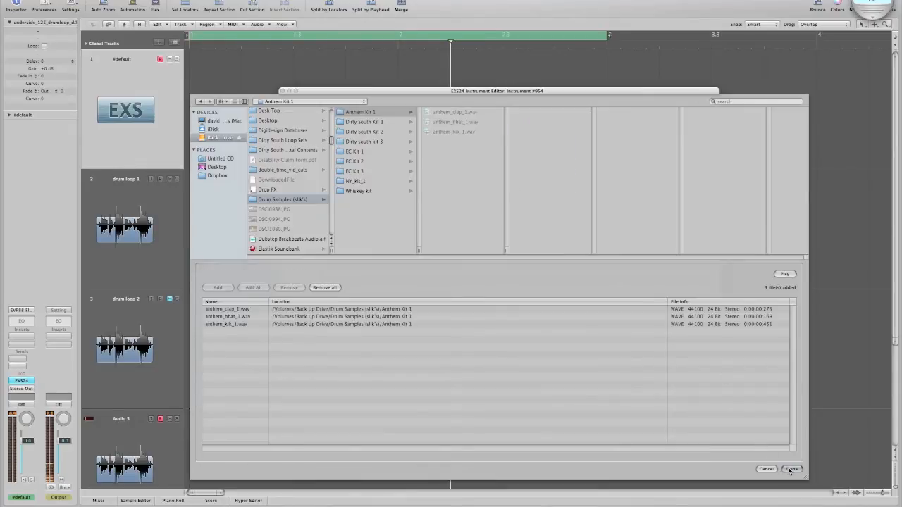
- Finish the sample selection and map the three Anthem samples as contiguous zones
left_click(792, 468)
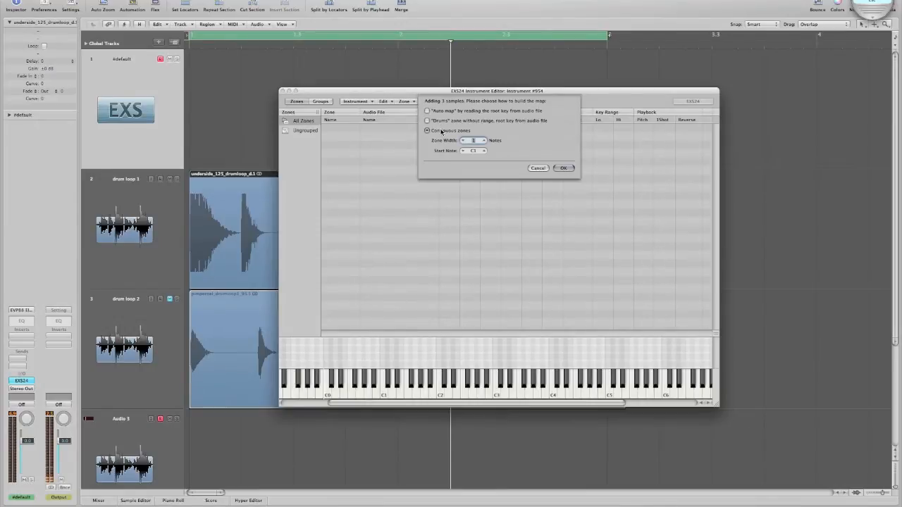
left_click(427, 129)
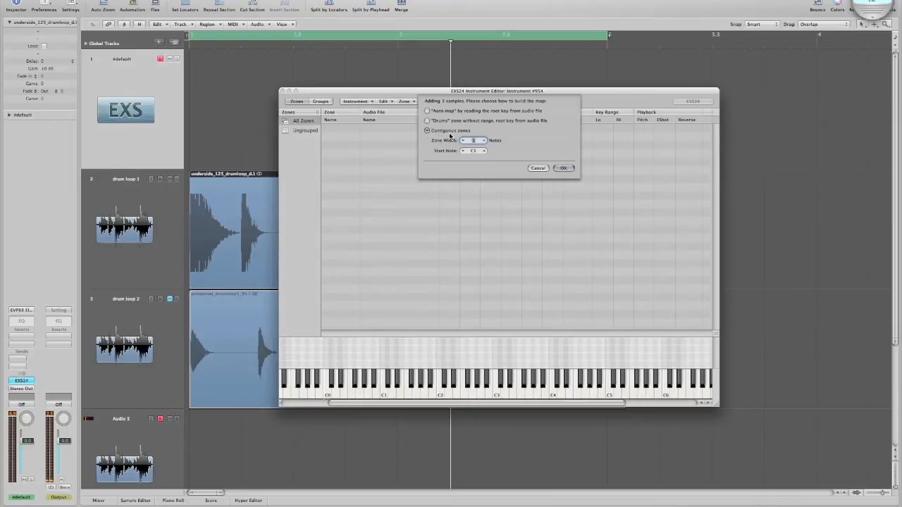
mouse_move(448, 152)
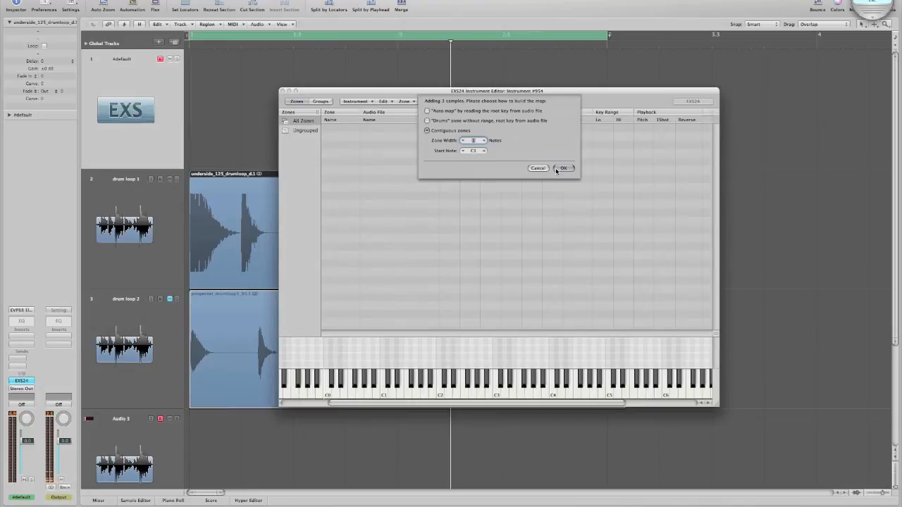
left_click(563, 168)
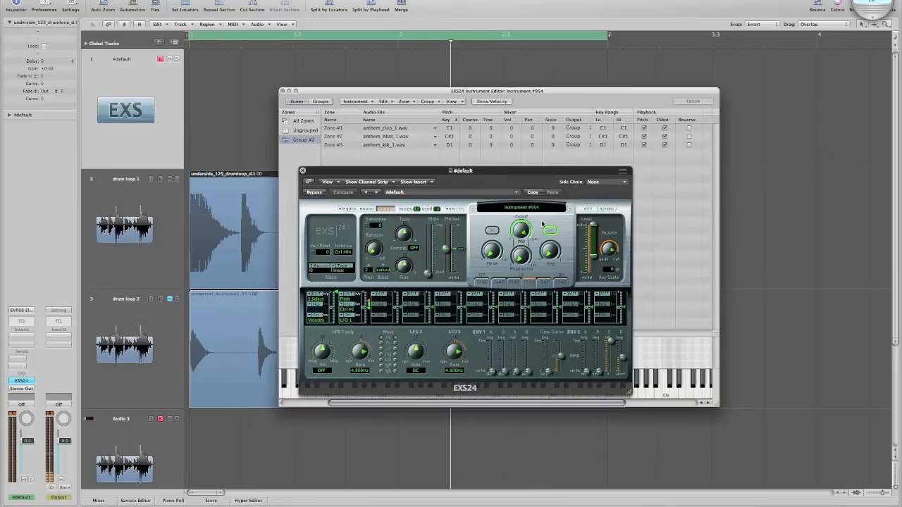
mouse_move(532, 213)
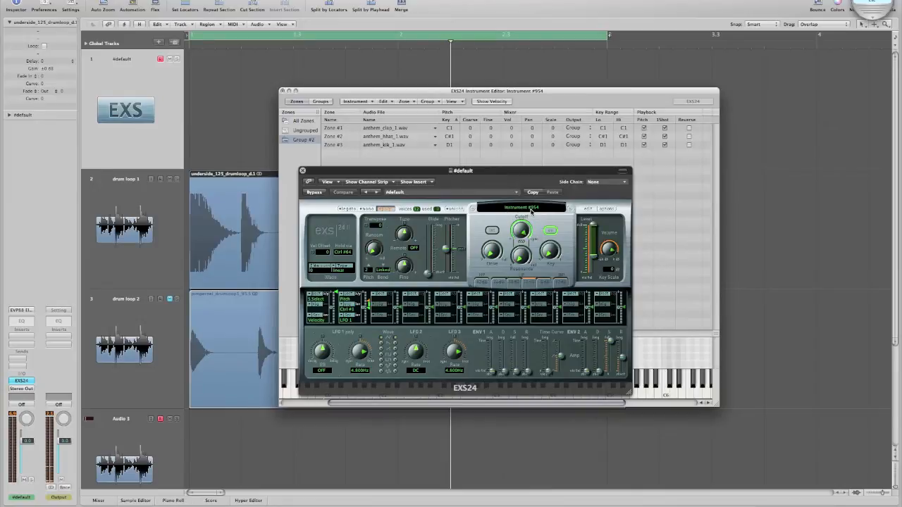
mouse_move(548, 213)
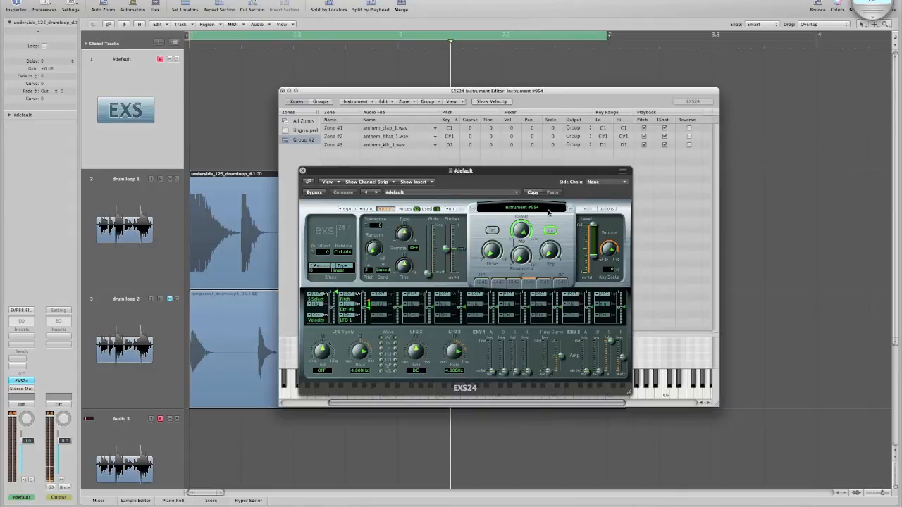
- Move the EXS24 plug-in window aside and close it, leaving the editor with the three zones
left_click_drag(463, 170, 519, 183)
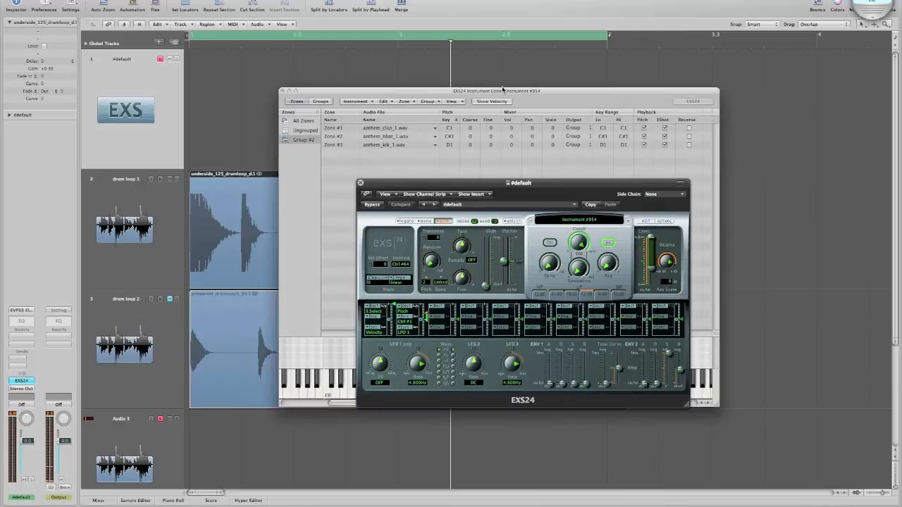
left_click(361, 183)
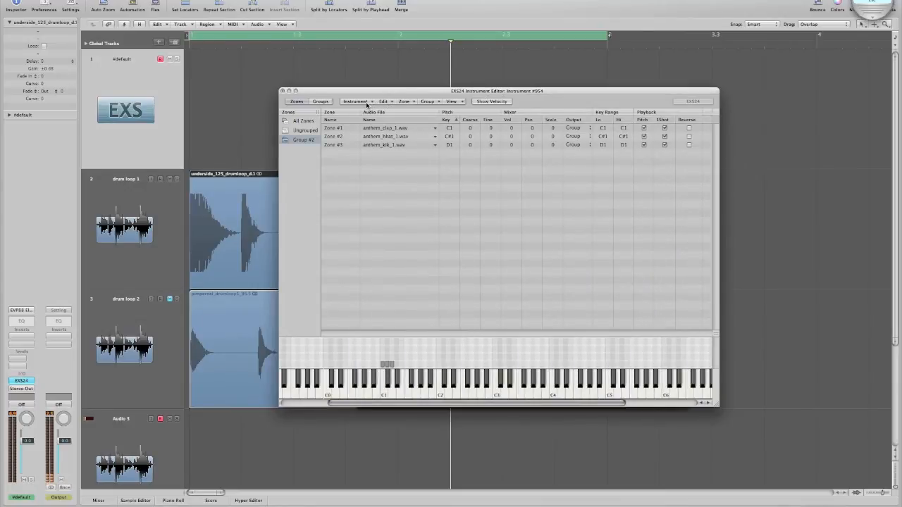
- Save the sampler instrument as 'Anthem Kit' via Instrument > Save As
left_click(355, 101)
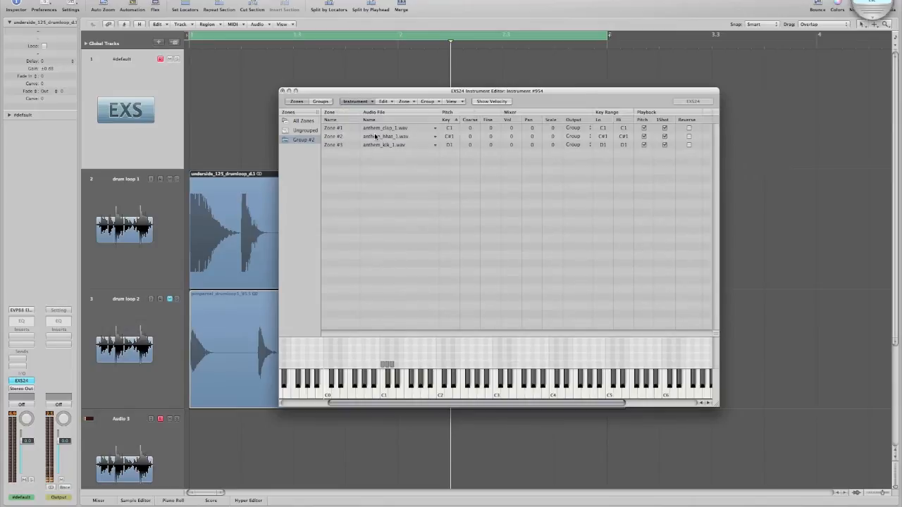
left_click(355, 102)
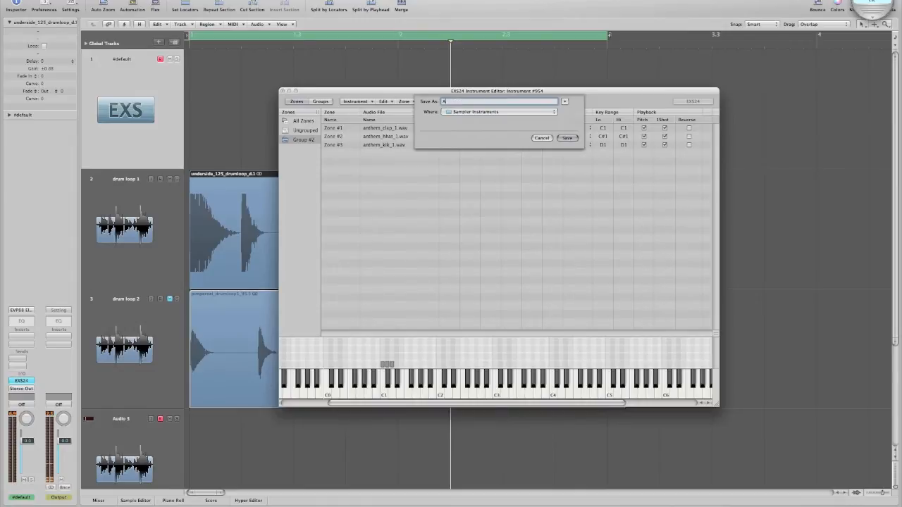
type("Anthem Kit")
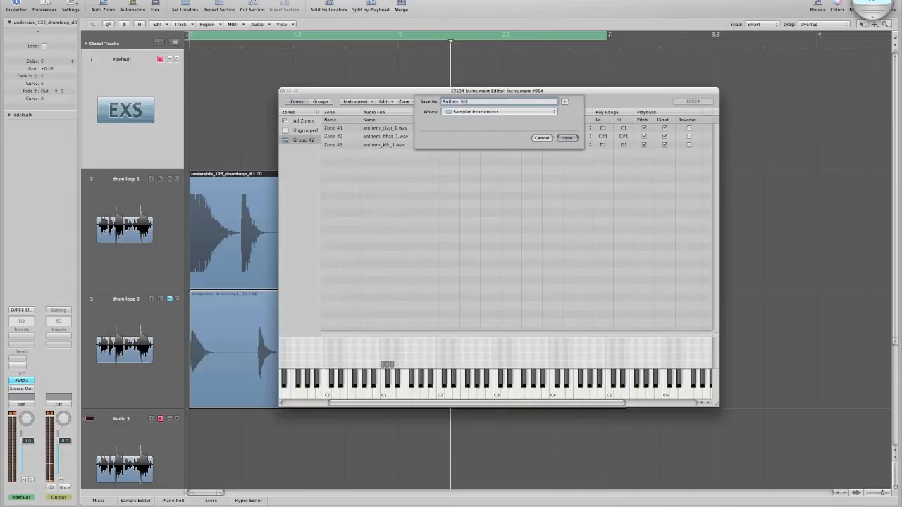
left_click(567, 138)
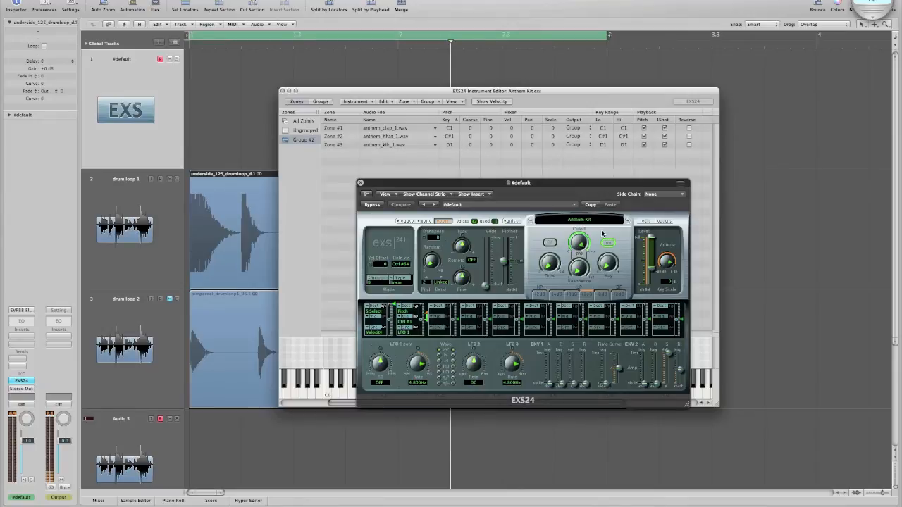
mouse_move(572, 174)
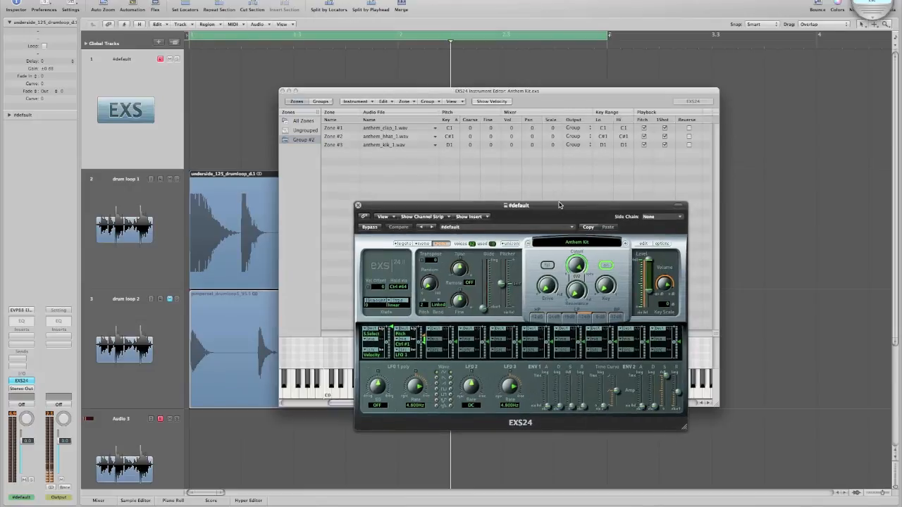
mouse_move(549, 254)
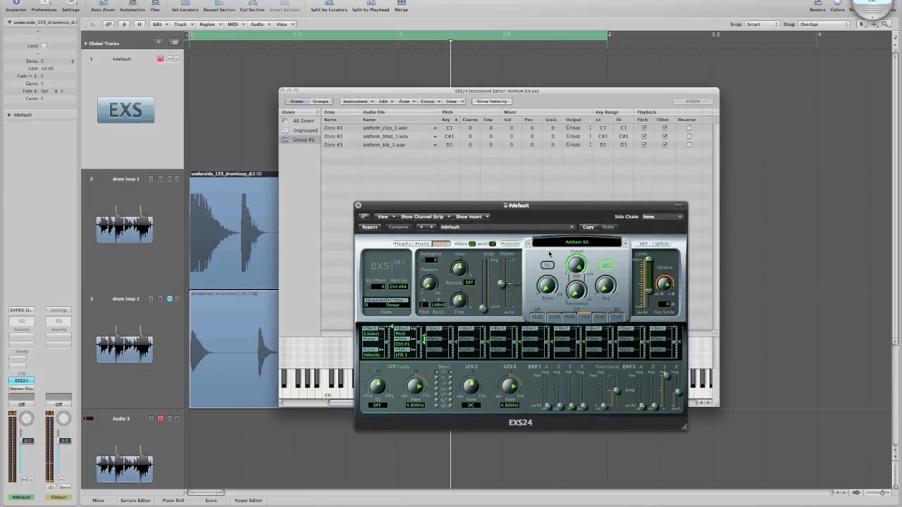